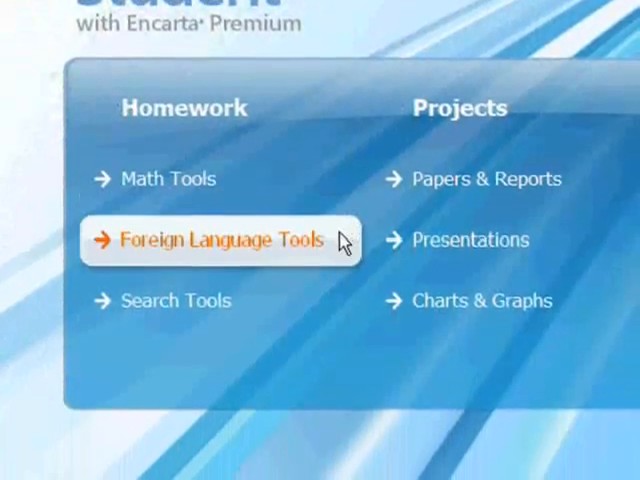
# Browse the launcher's Homework, Projects and Discover & Learn items, reaching Explore Encarta by Subject
pyautogui.click(218, 240)
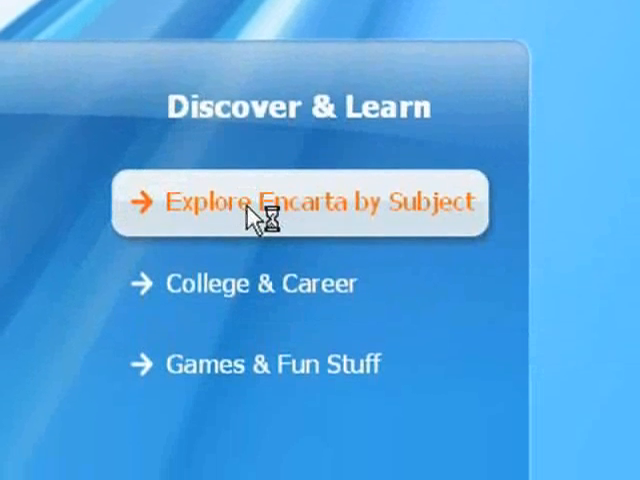
pyautogui.click(298, 200)
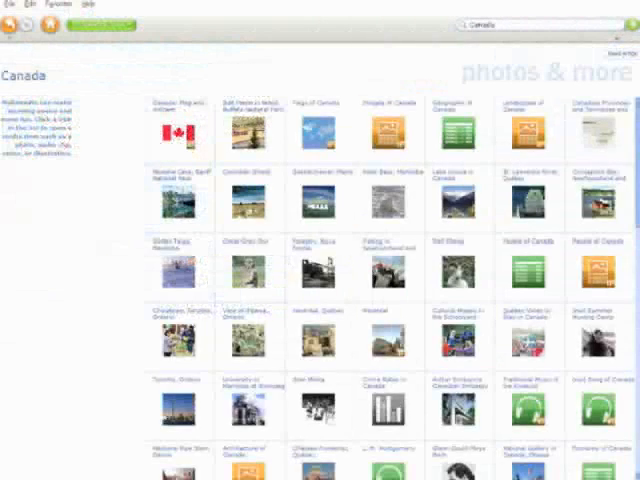
# Scroll the Canada Photos & More gallery, then go to the Human Anatomy illustrations article
pyautogui.scroll(-3)
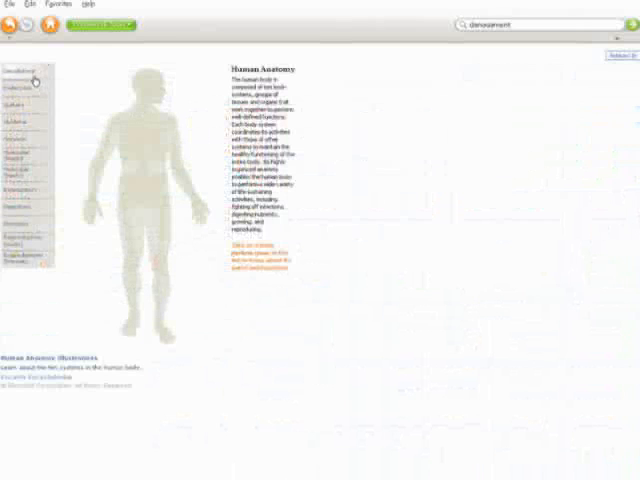
pyautogui.click(30, 72)
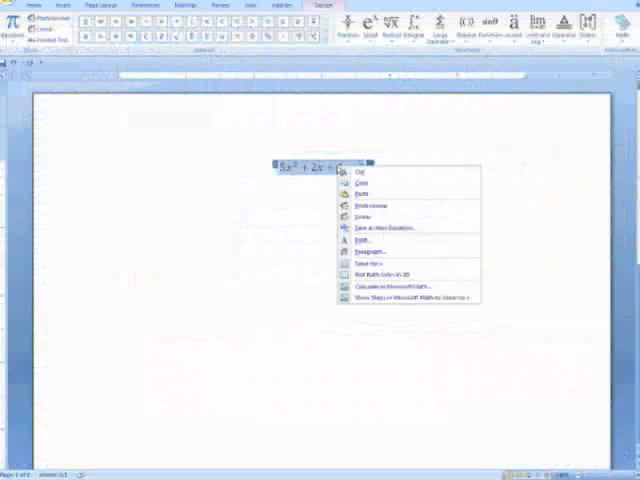
pyautogui.moveTo(400, 276)
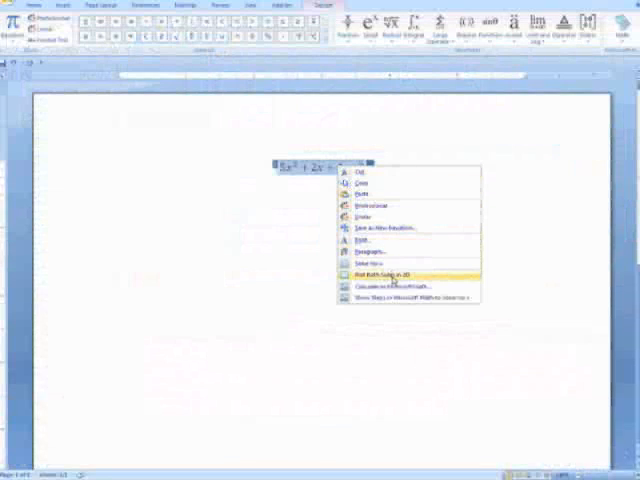
# Show the Math add-in context menu of plotting actions for the equation in Word
pyautogui.click(384, 272)
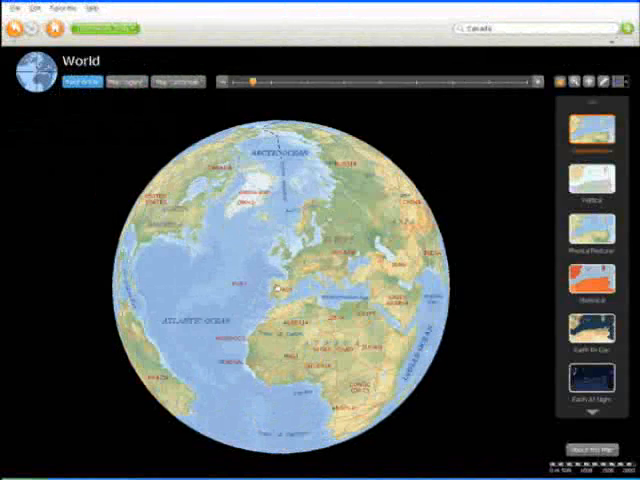
# Open the World map in globe view with its map style panel
pyautogui.click(220, 92)
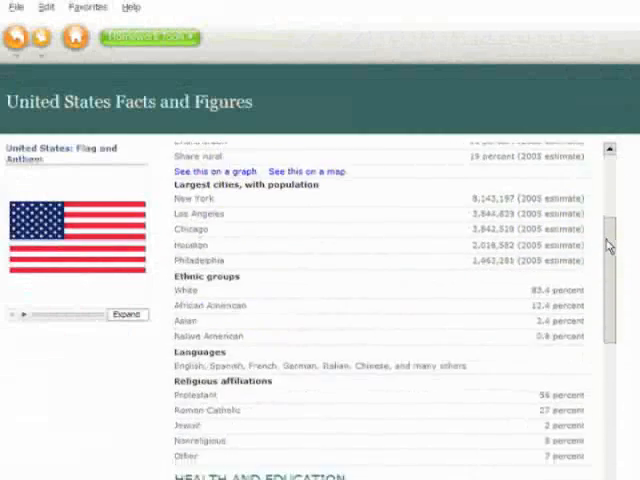
# Scroll the United States Facts and Figures past Religious affiliations to Health and Education
pyautogui.scroll(-3)
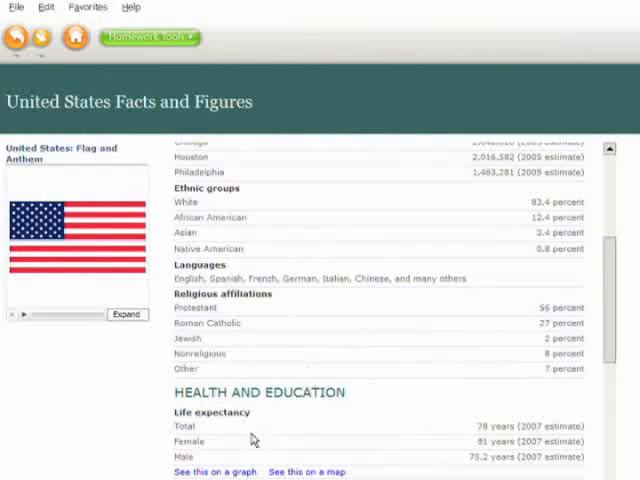